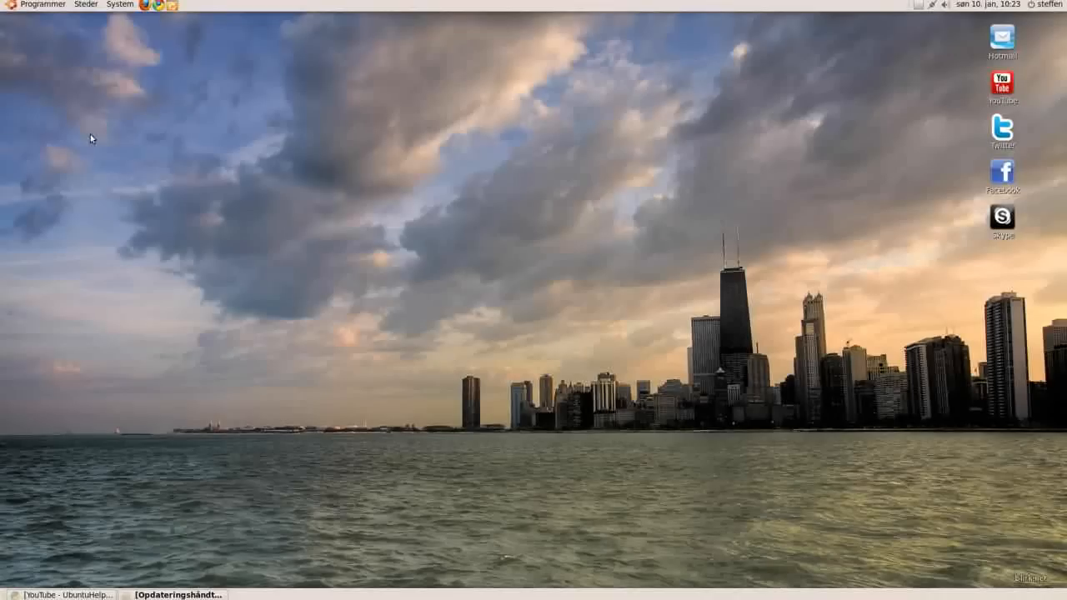
pyautogui.moveTo(330, 197)
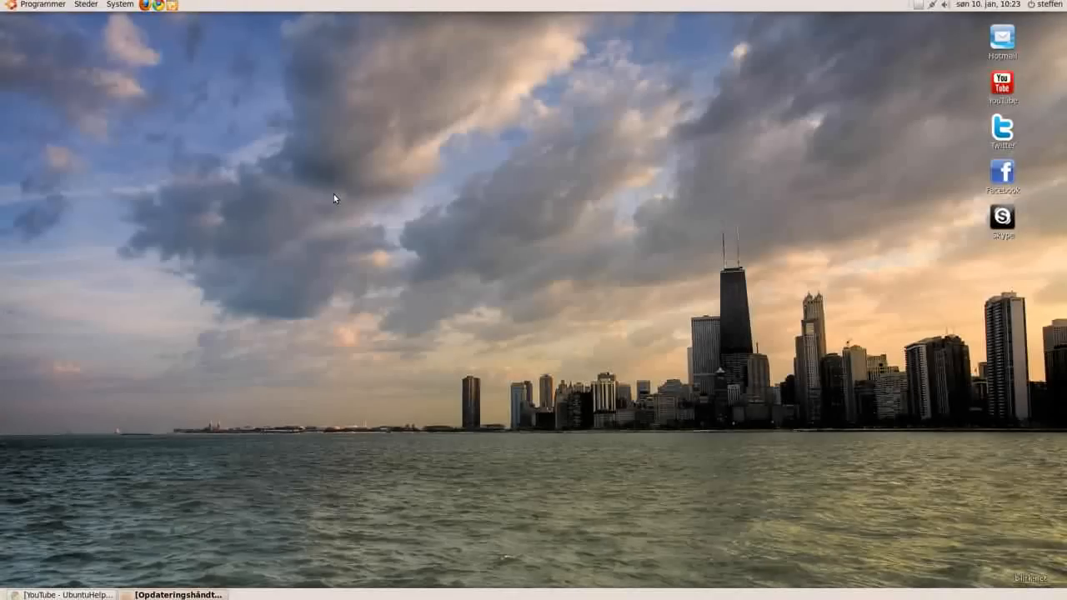
pyautogui.moveTo(340, 187)
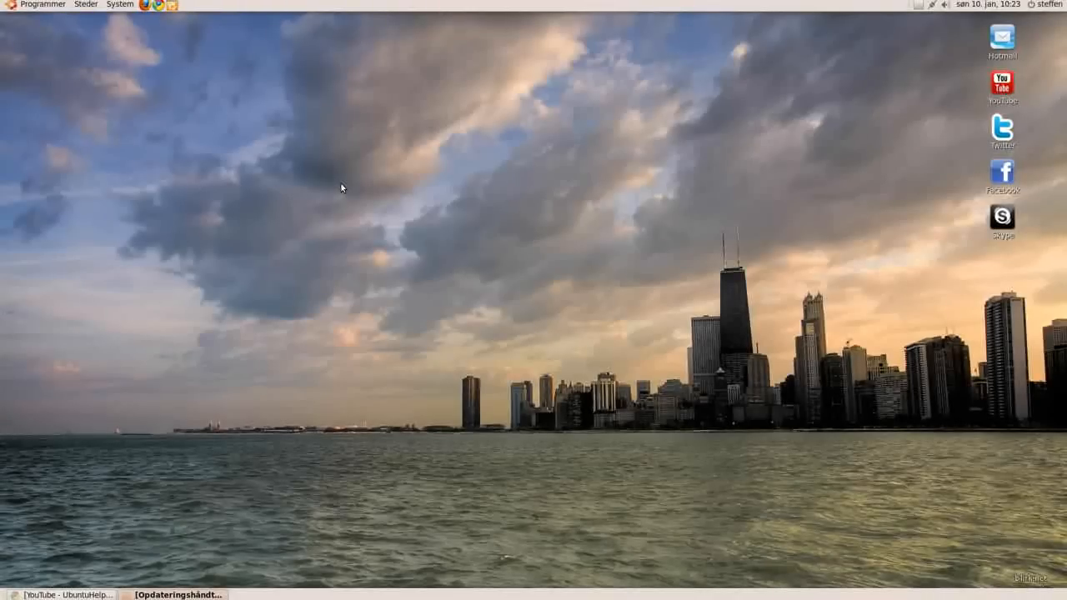
pyautogui.moveTo(346, 177)
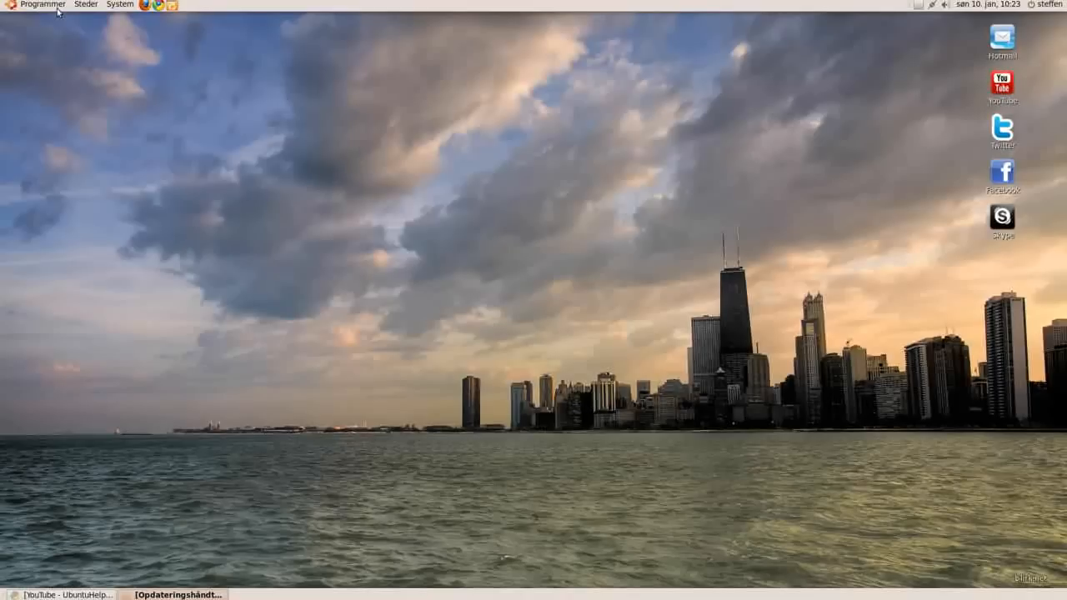
# - Launch Terminal from the Programmer > Tilbehør applications menu
pyautogui.click(42, 3)
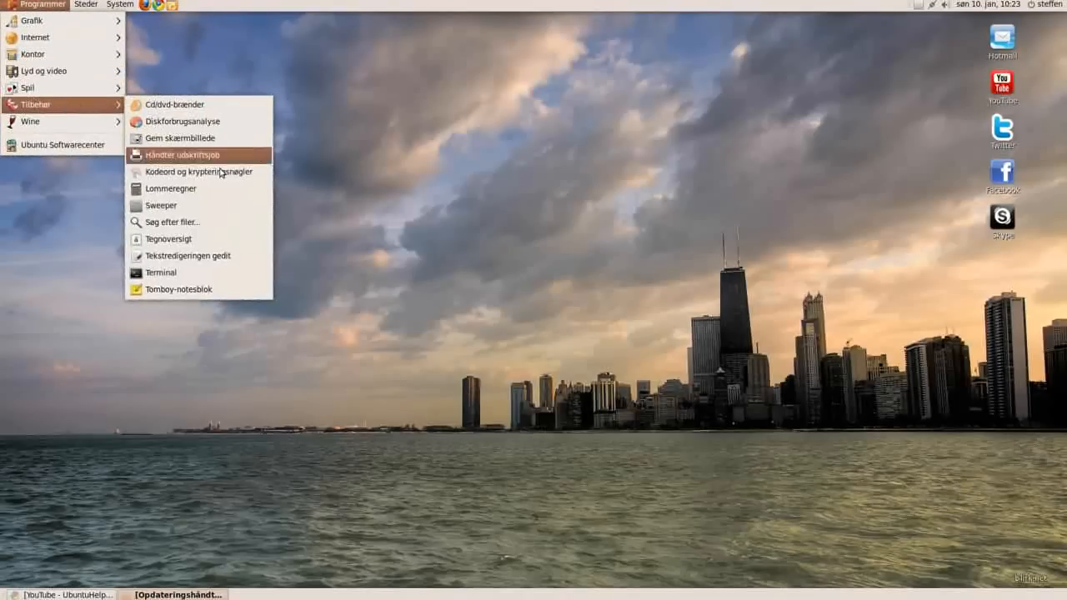
pyautogui.click(160, 273)
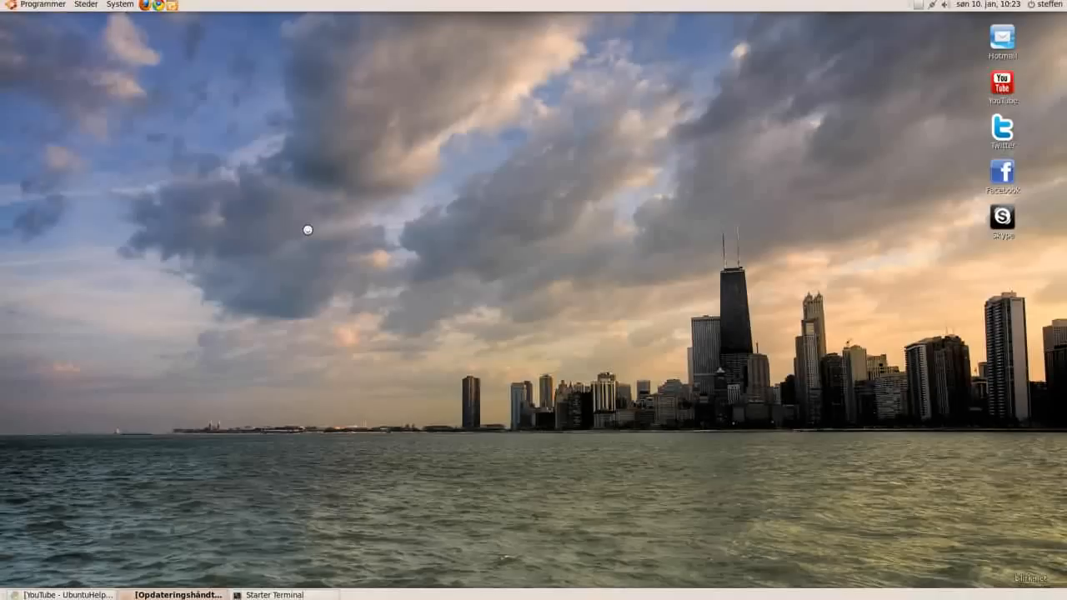
# - Enter 'sudo apt-get install youtube-dl' at the prompt without running it
pyautogui.click(284, 594)
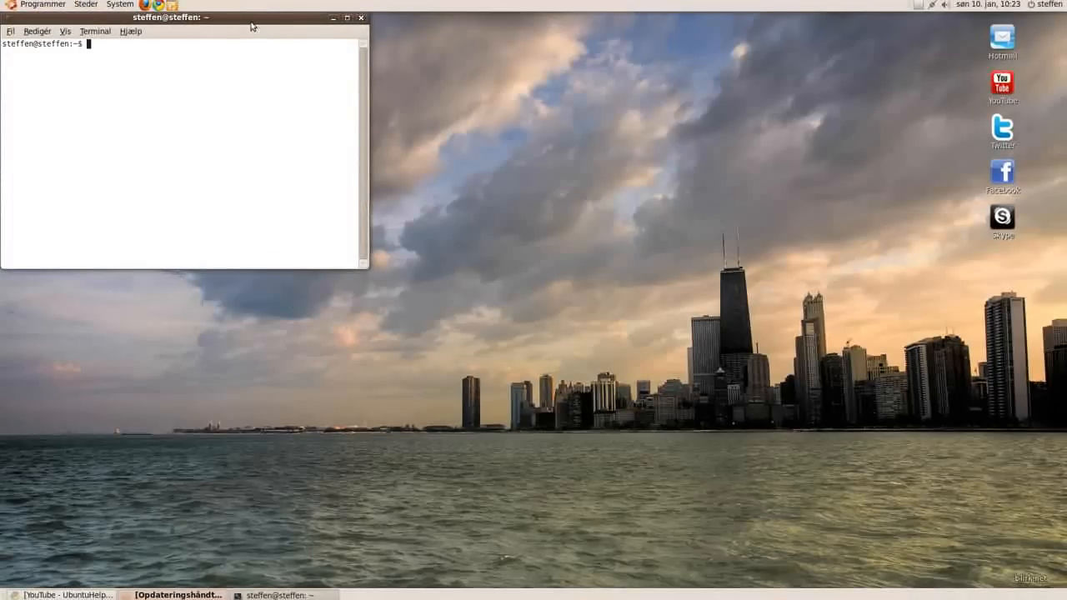
pyautogui.moveTo(181, 17); pyautogui.dragTo(304, 108)
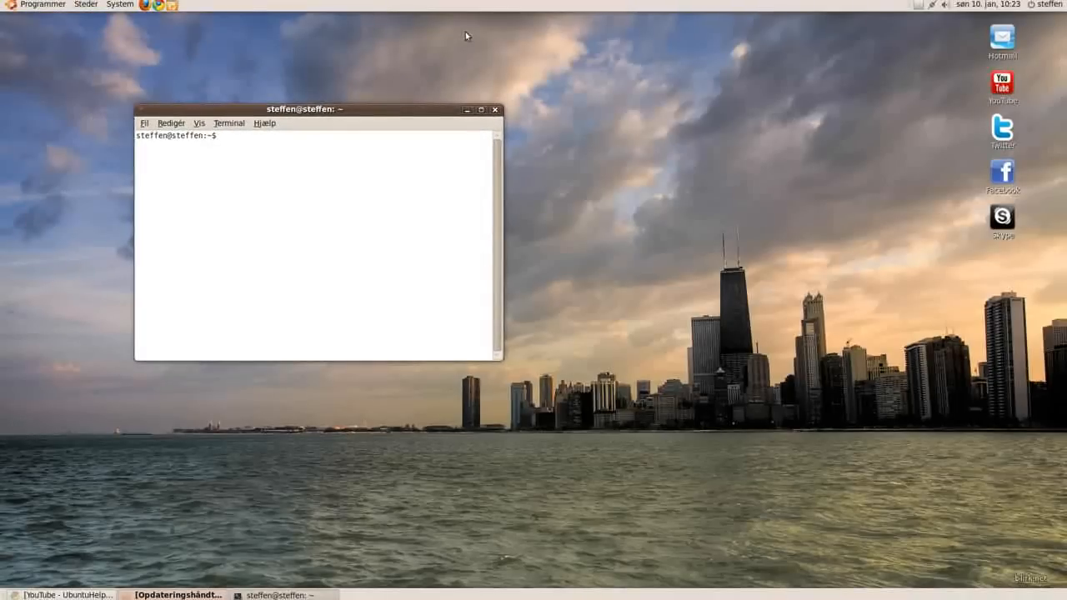
pyautogui.write('sudo a')
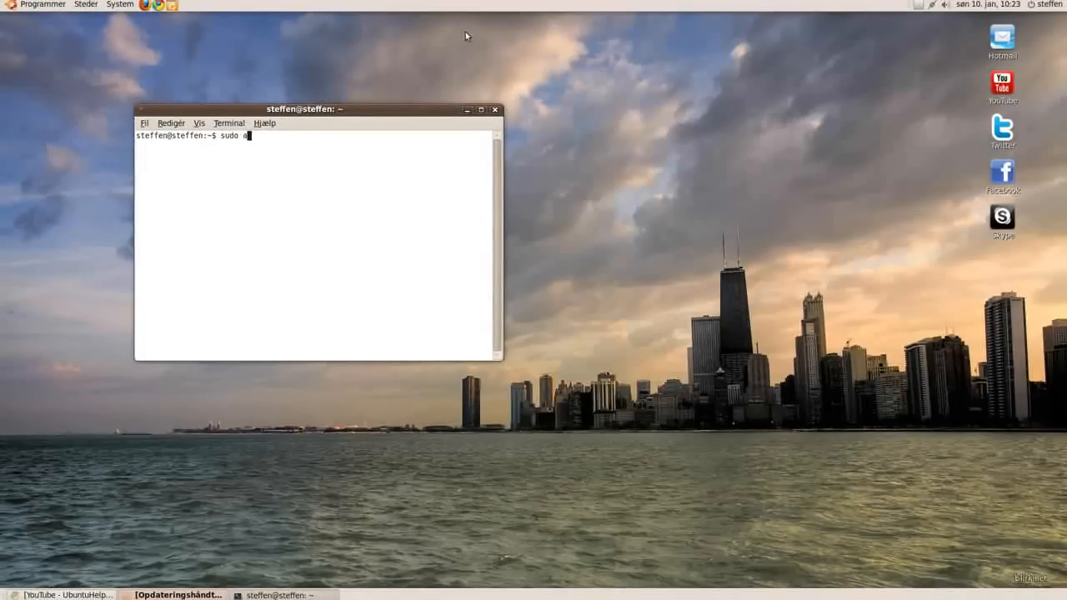
pyautogui.write('pt-get')
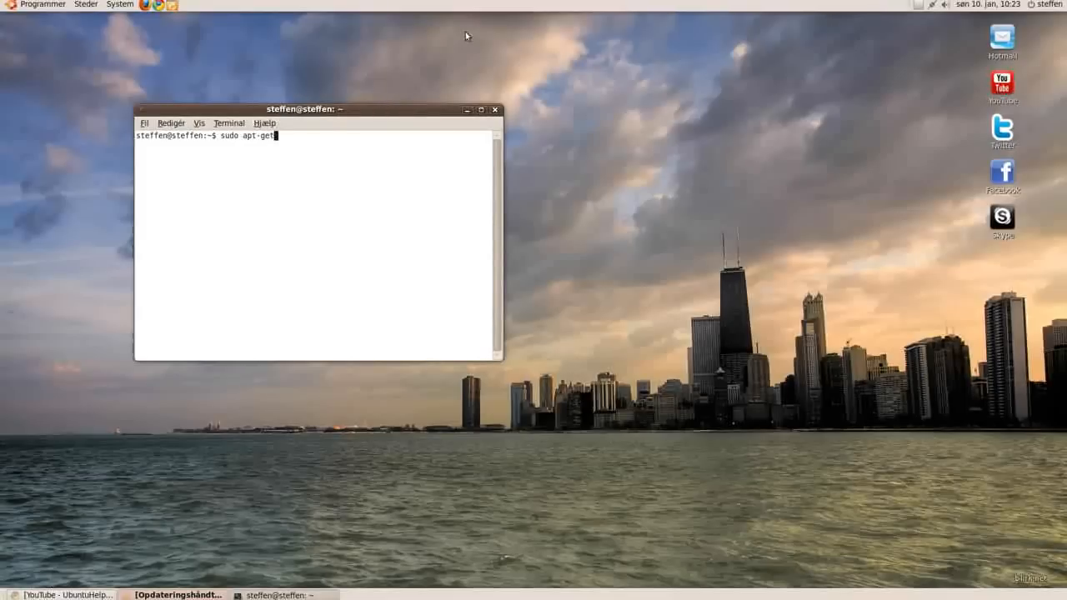
pyautogui.write('inst')
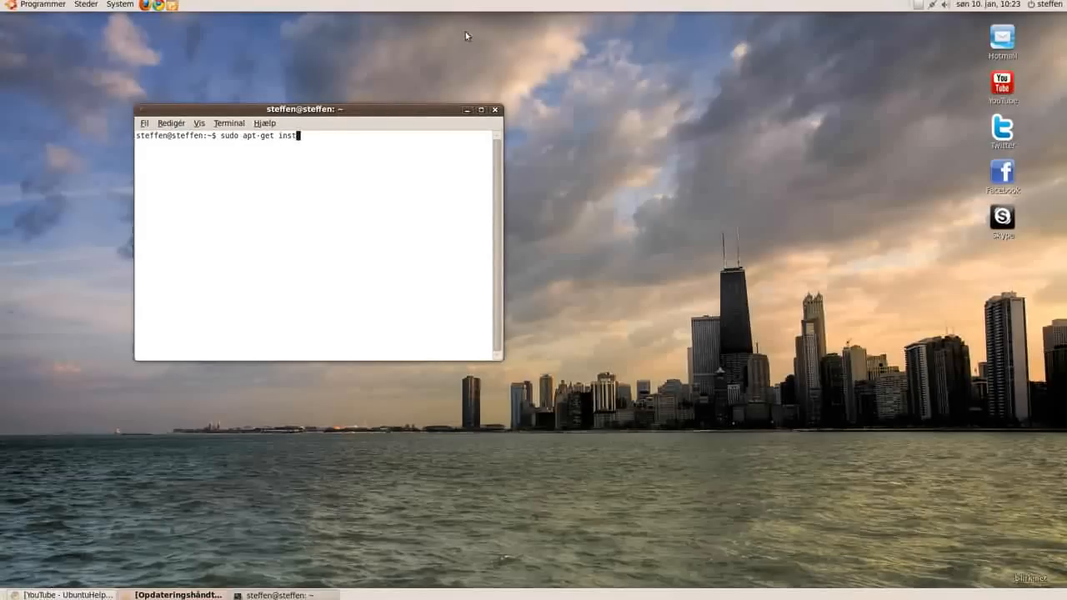
pyautogui.write('all')
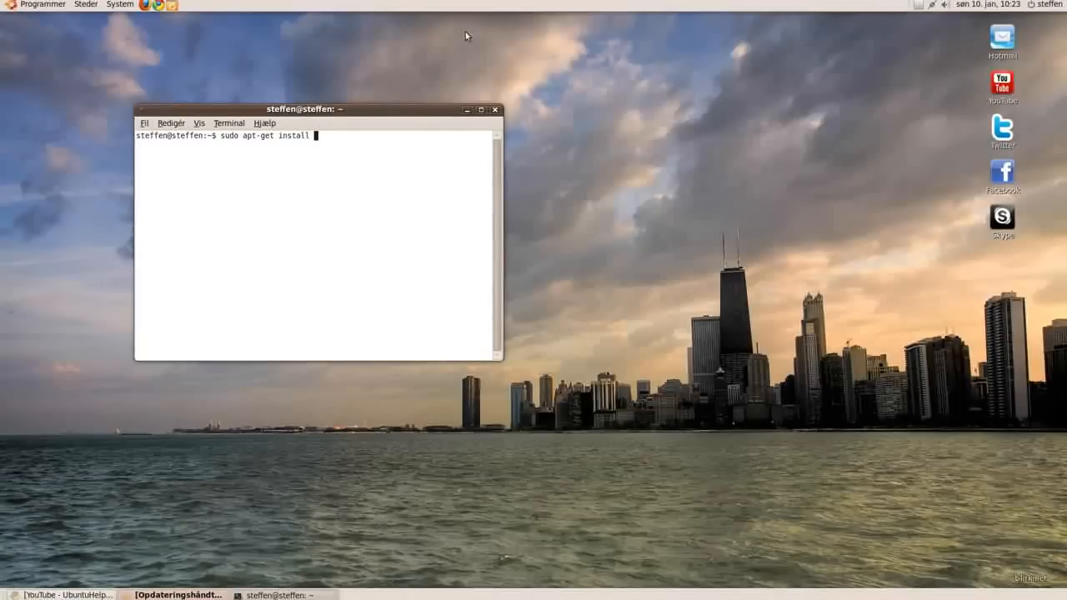
pyautogui.write('youtube')
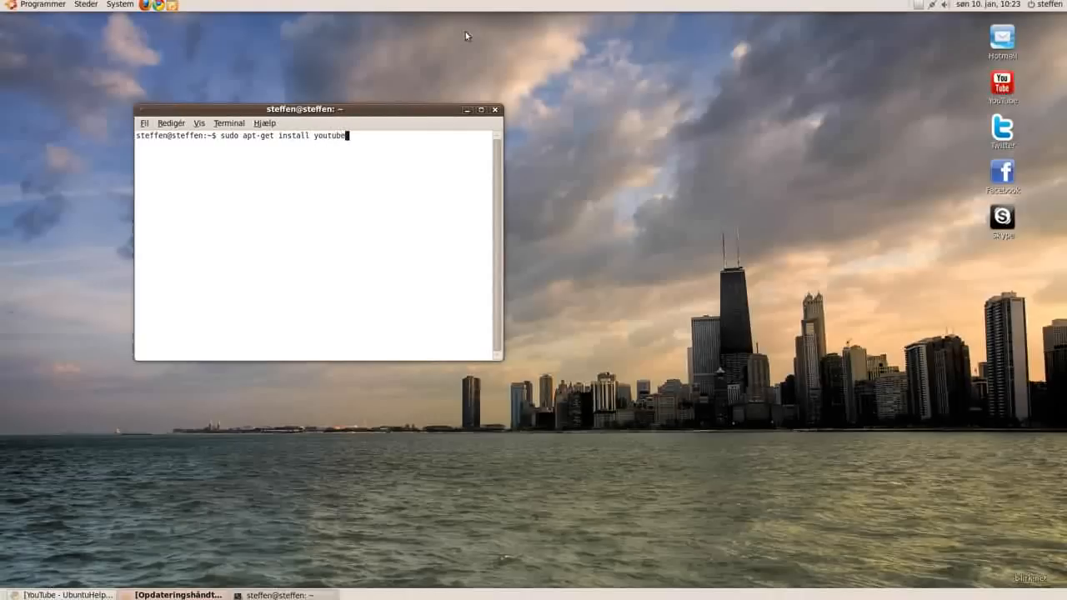
pyautogui.write('-dl')
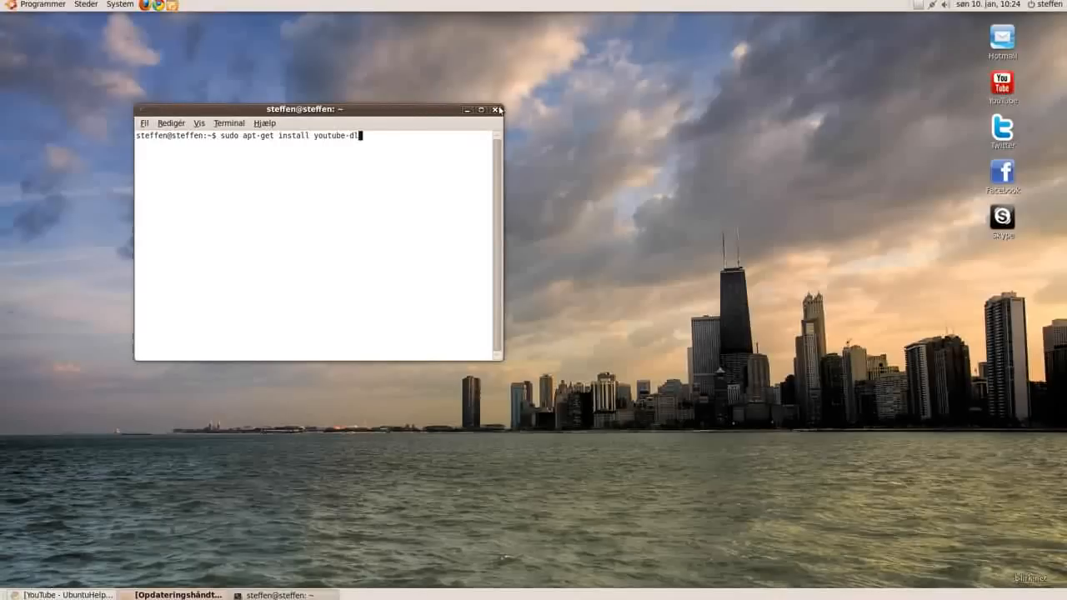
pyautogui.moveTo(495, 110)
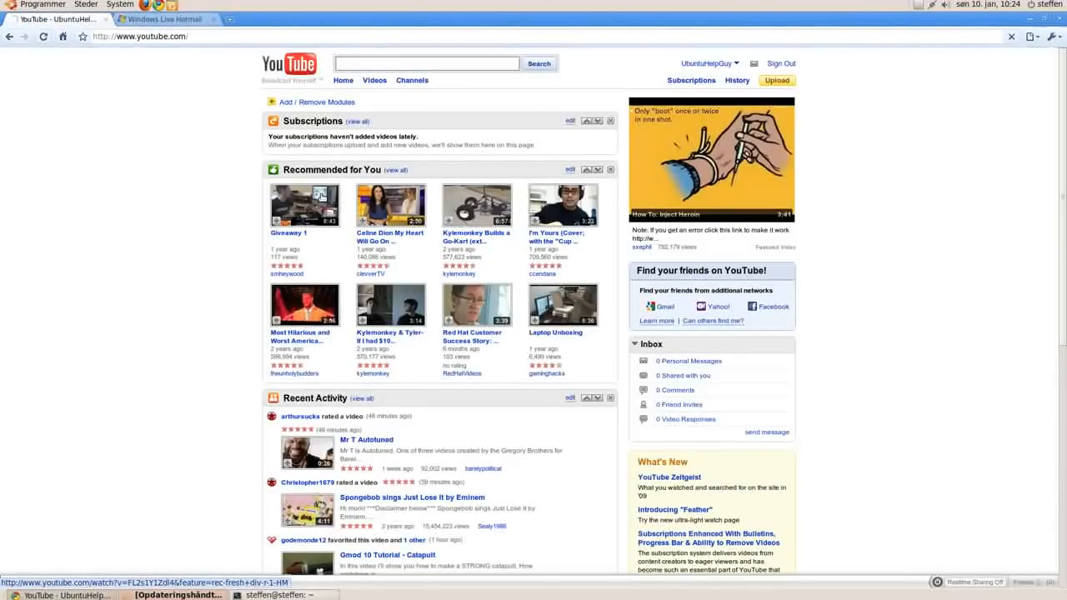
# - Open the Giveaway 1 video on YouTube and select its URL in the address bar
pyautogui.click(303, 207)
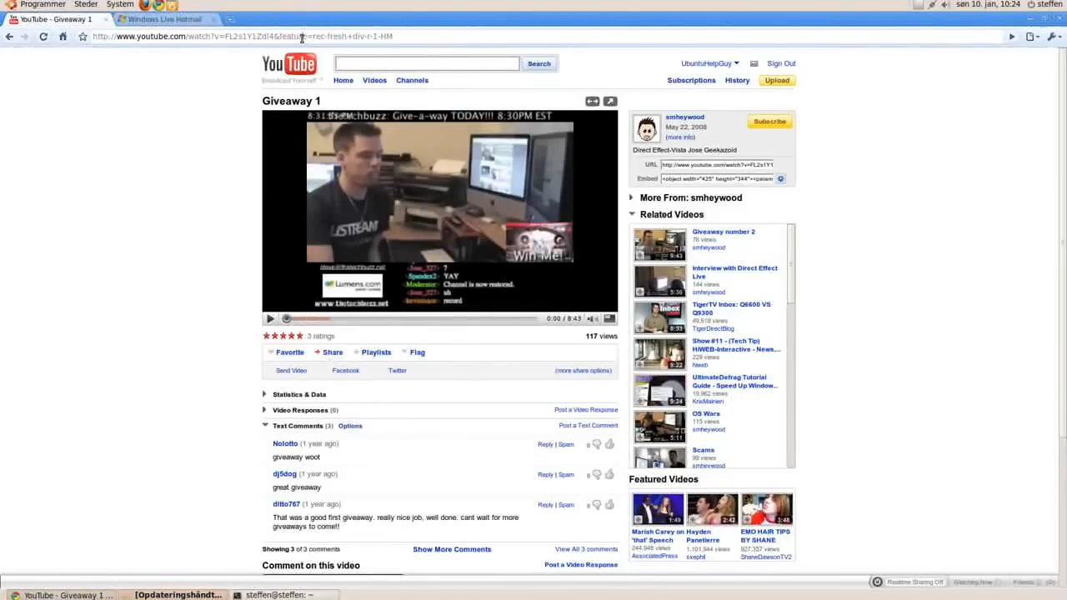
pyautogui.click(309, 37)
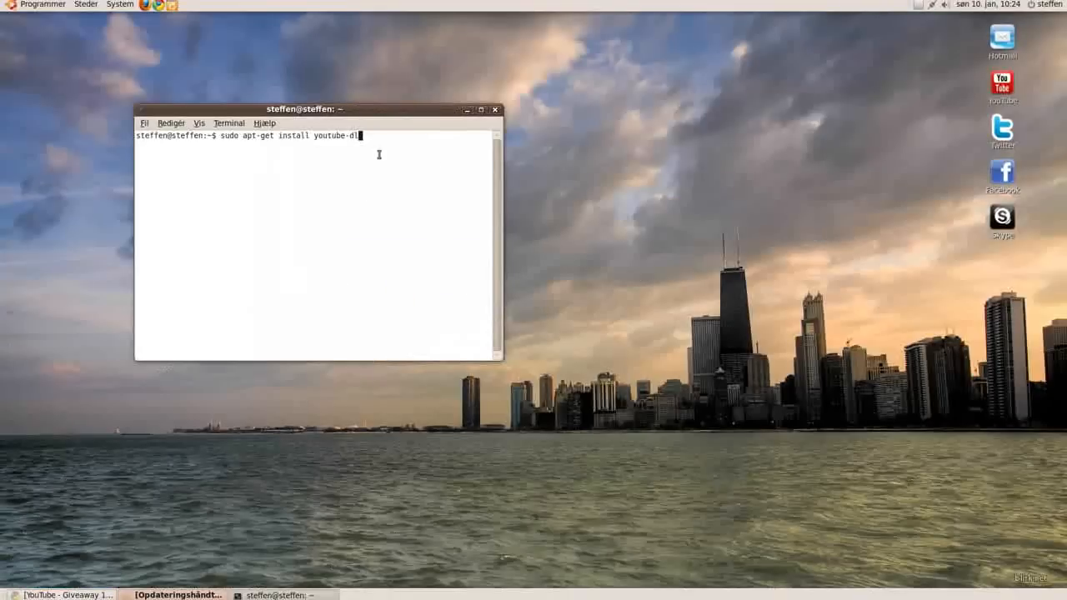
# - Run youtube-dl with the pasted Giveaway 1 video URL to start the download
pyautogui.press('BackSpace')
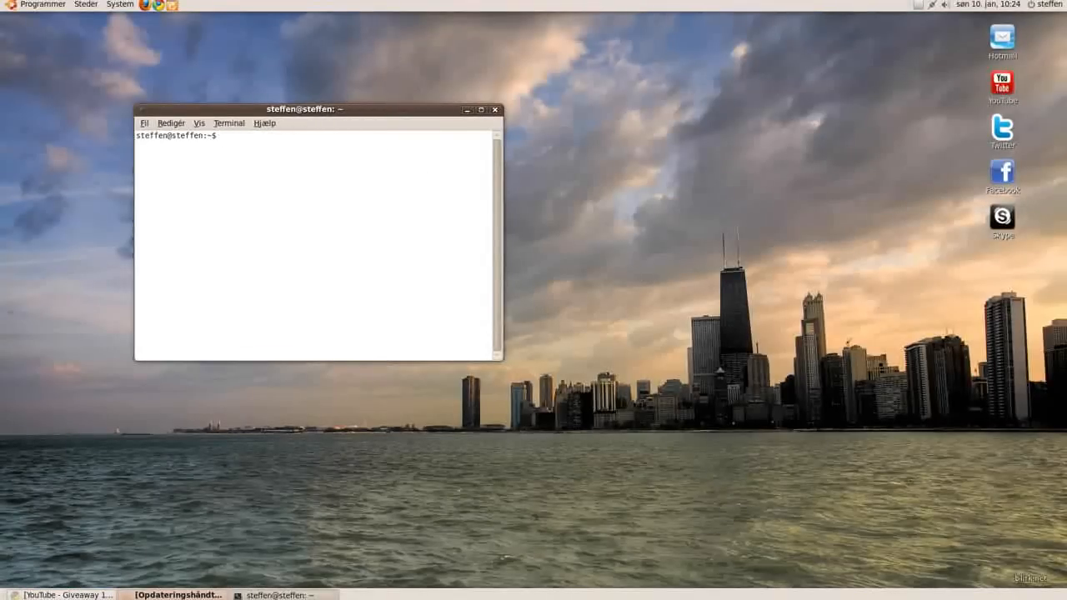
pyautogui.write('youtube-')
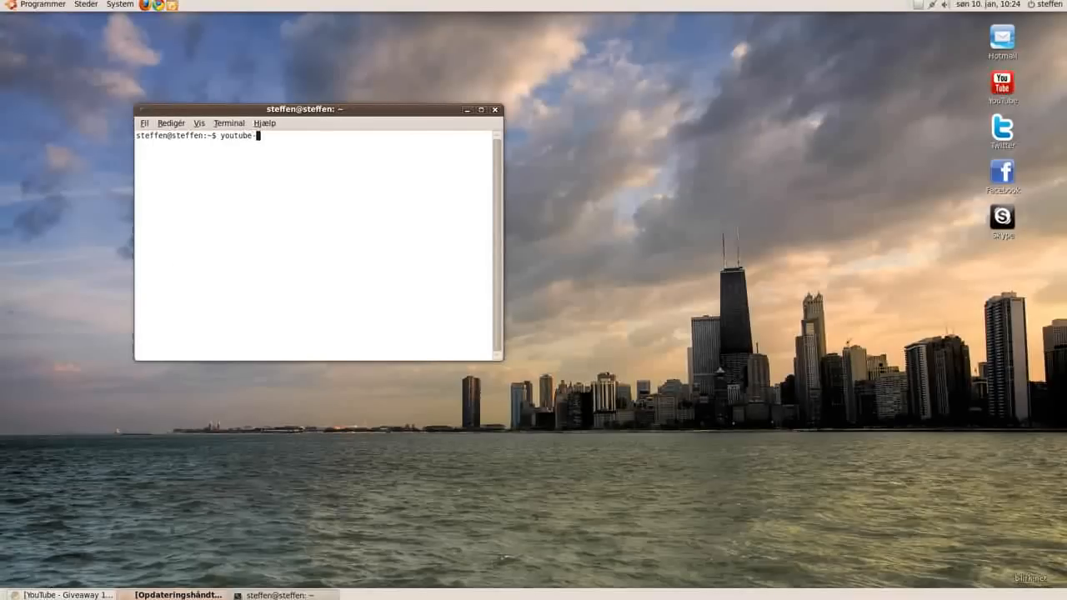
pyautogui.write('dl')
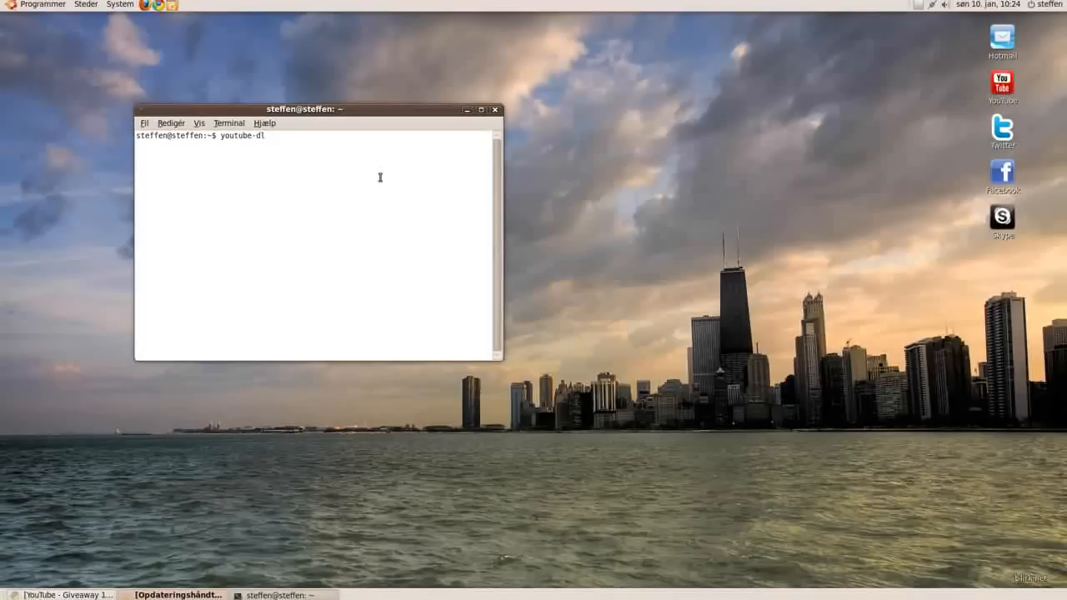
pyautogui.rightClick(380, 177)
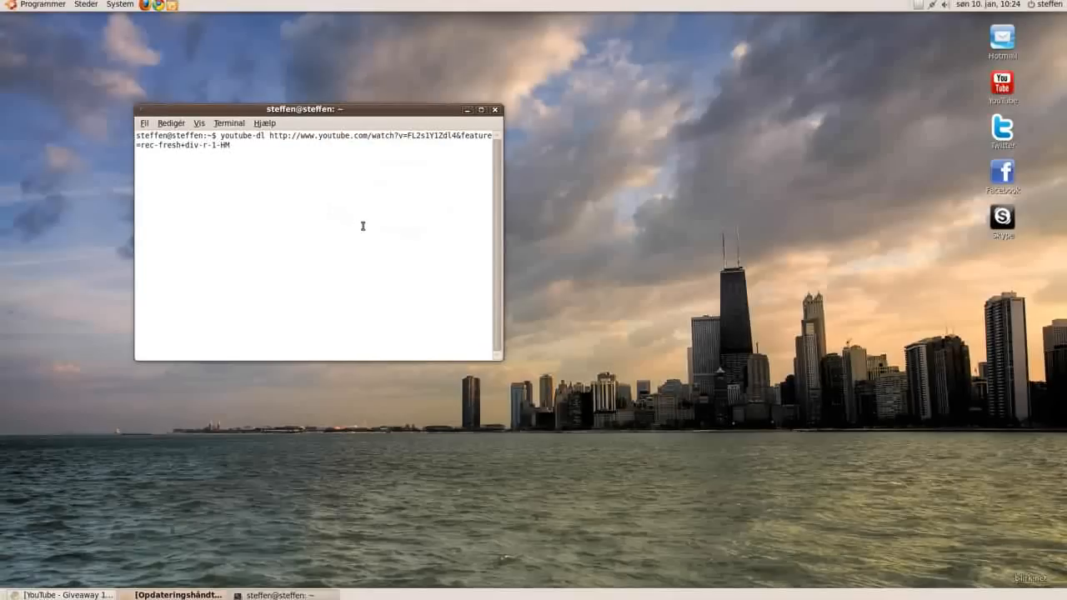
pyautogui.press('Return')
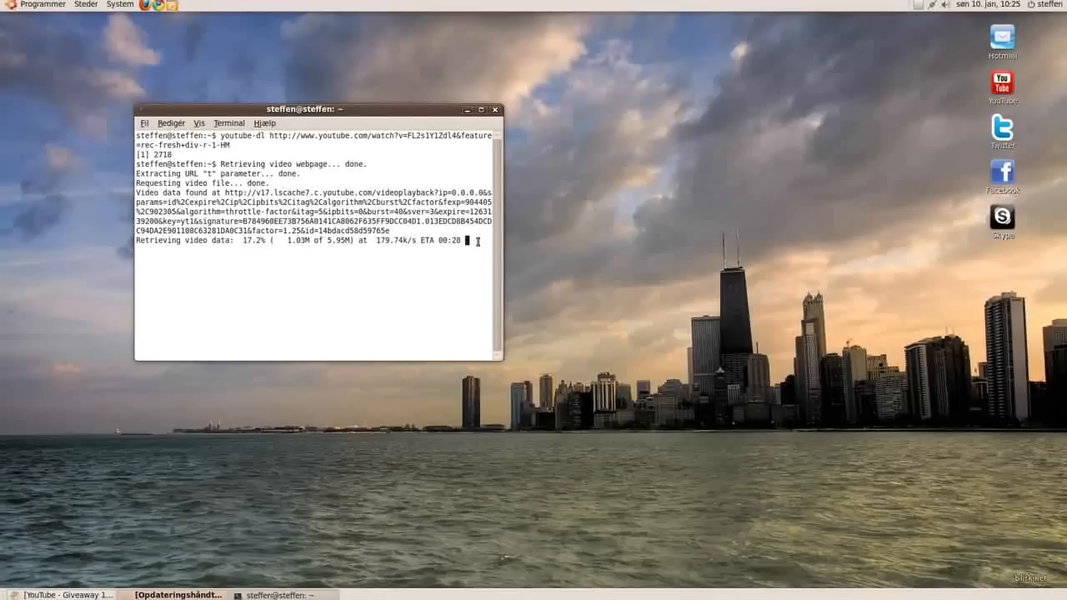
pyautogui.moveTo(383, 264)
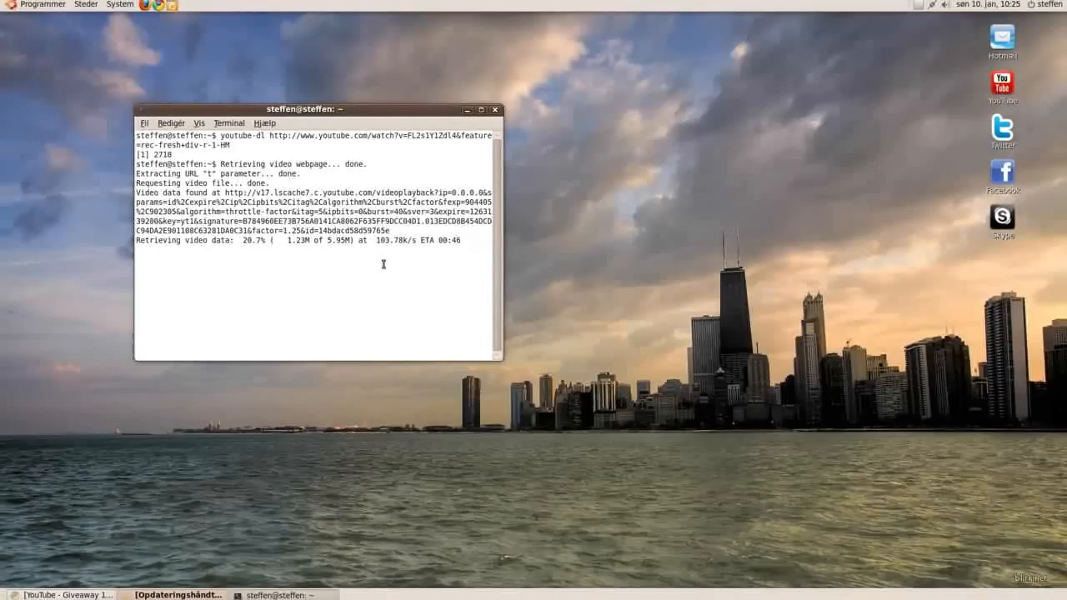
pyautogui.moveTo(467, 110)
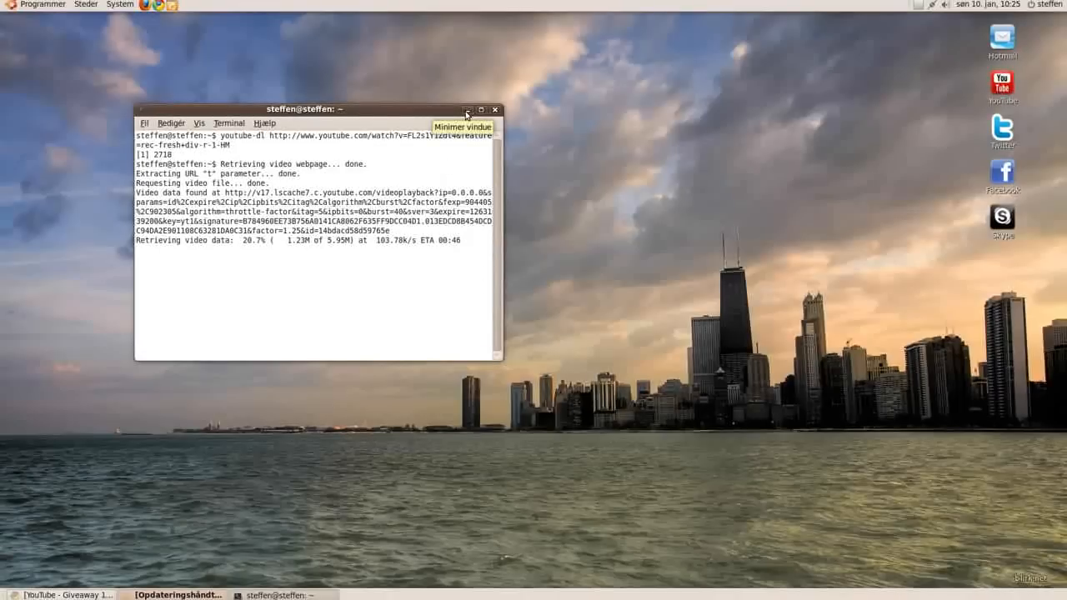
# - Hide the terminal, browse Steder > Computer > Filsystem to /tmp and select the 3.2 MB Flash file
pyautogui.click(465, 110)
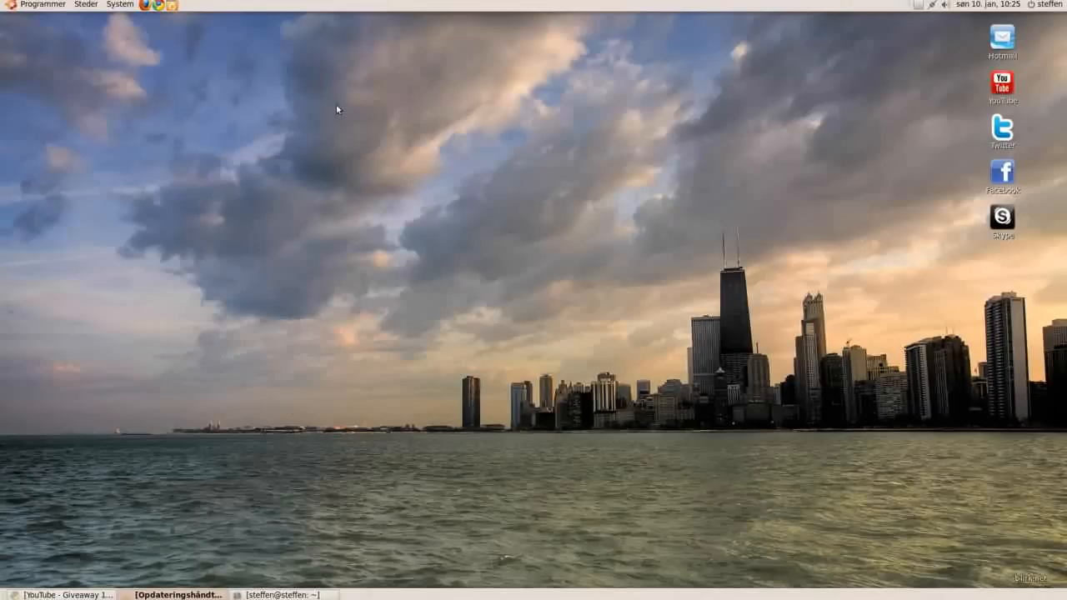
pyautogui.moveTo(110, 7)
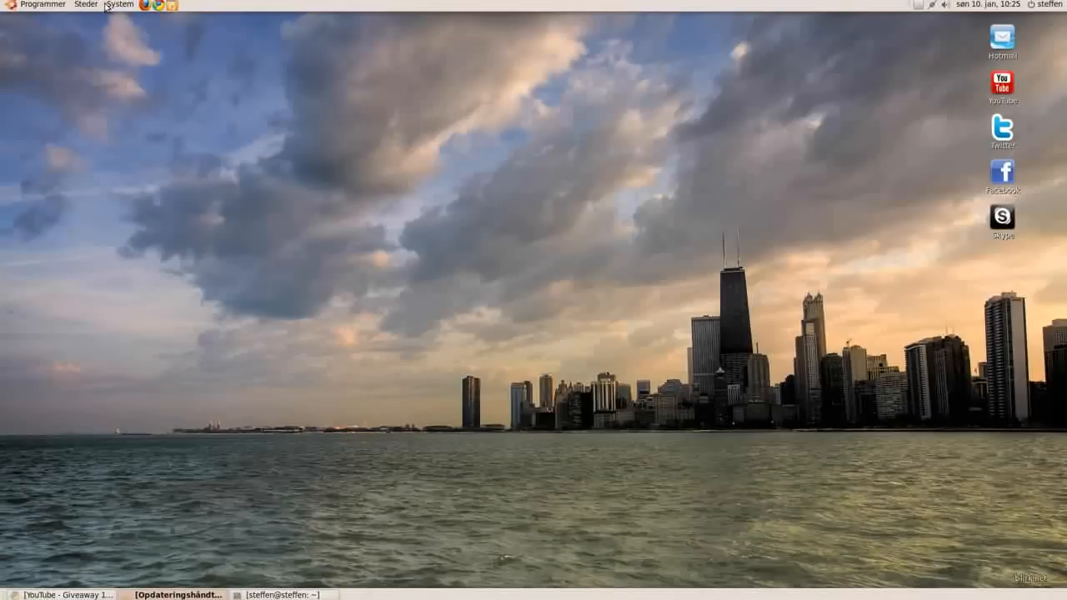
pyautogui.click(80, 7)
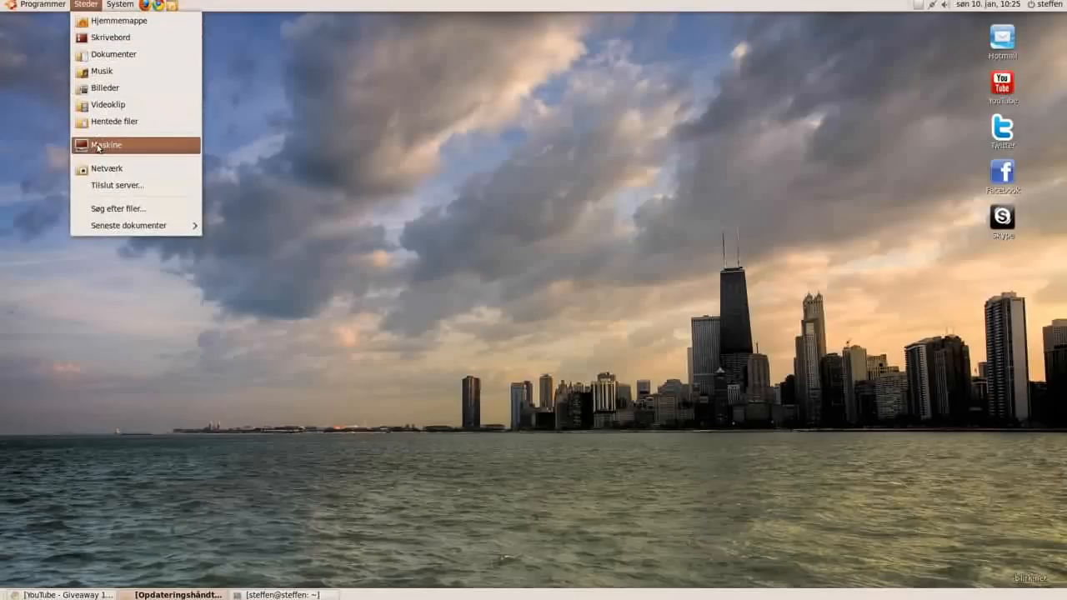
pyautogui.click(107, 143)
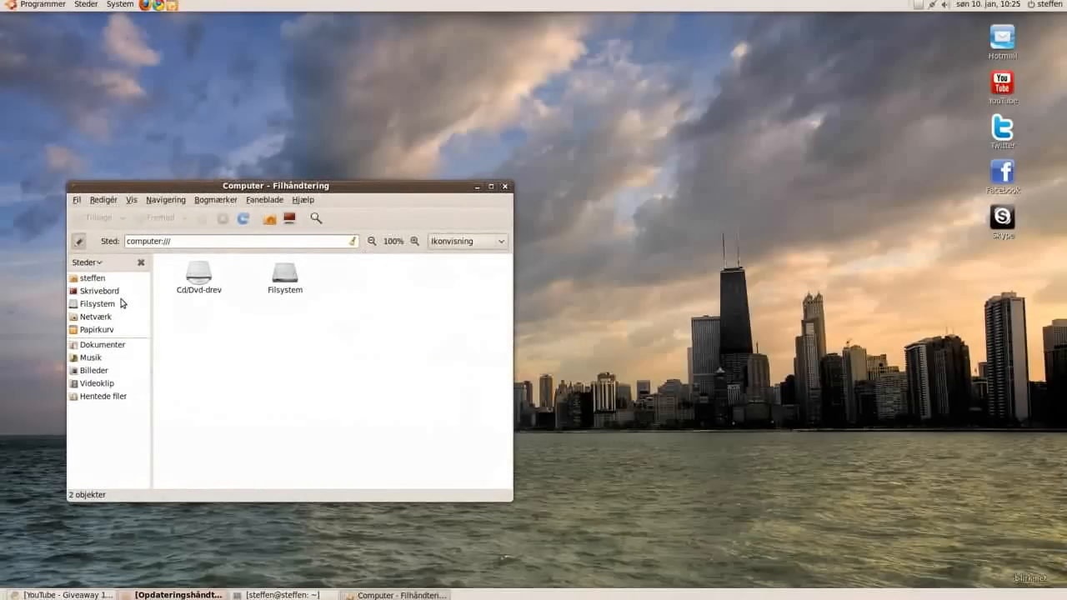
pyautogui.doubleClick(283, 275)
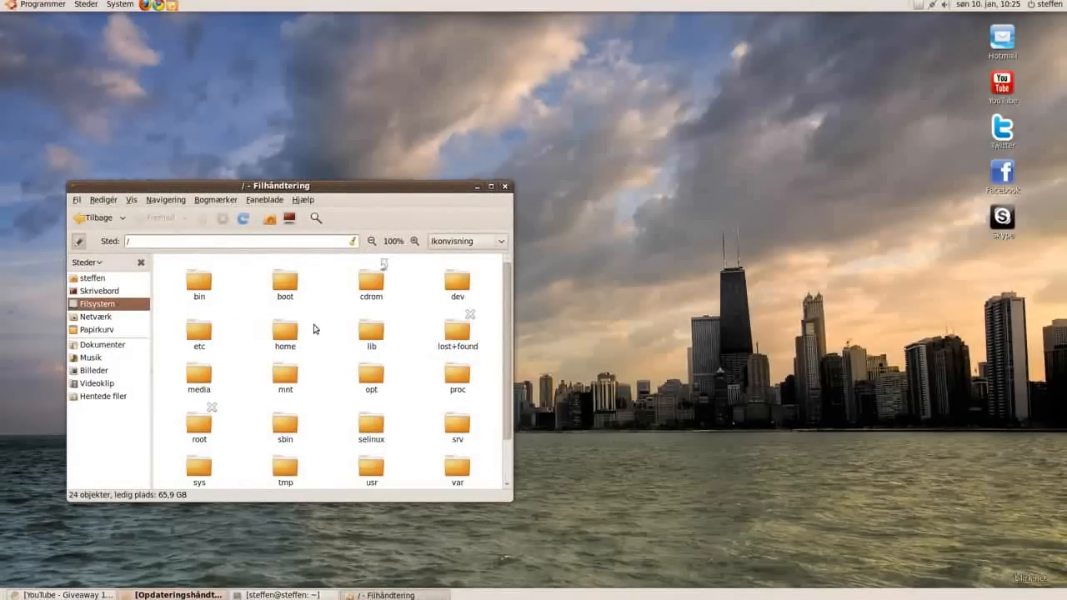
pyautogui.scroll(-3)
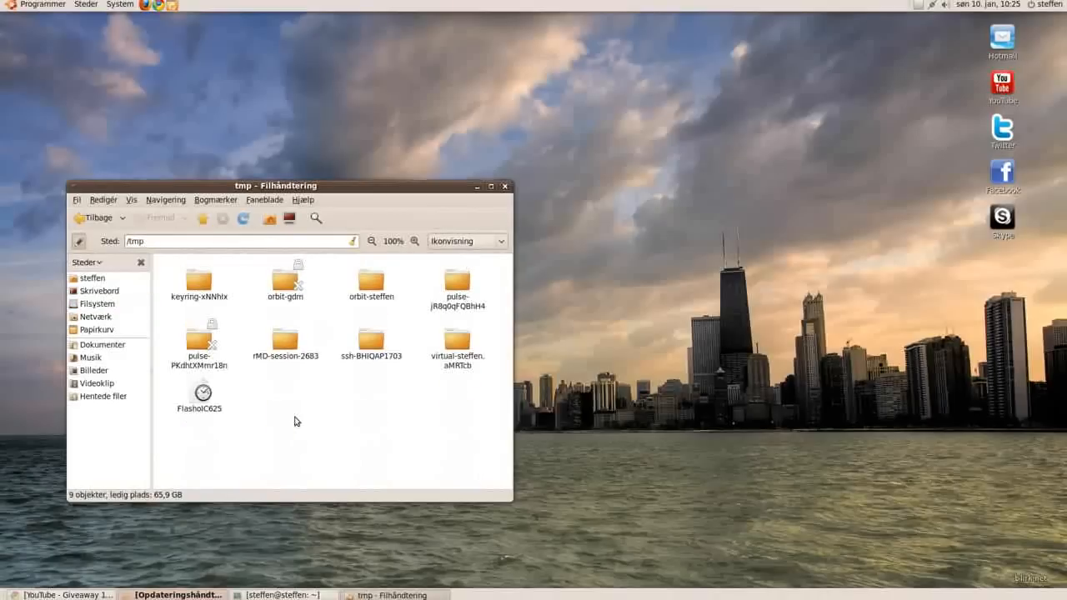
pyautogui.click(198, 393)
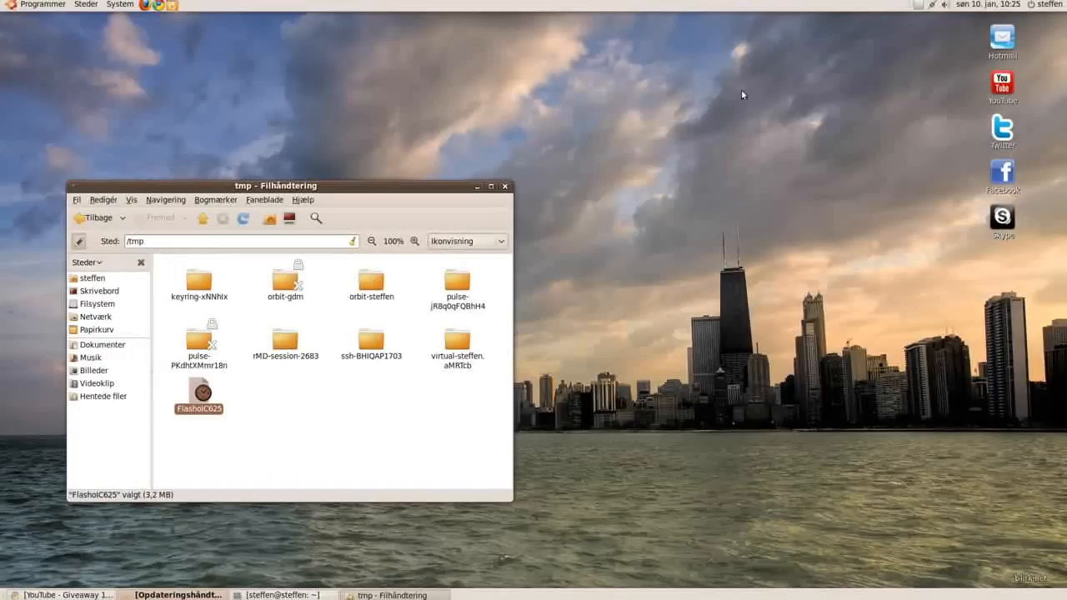
pyautogui.moveTo(777, 83)
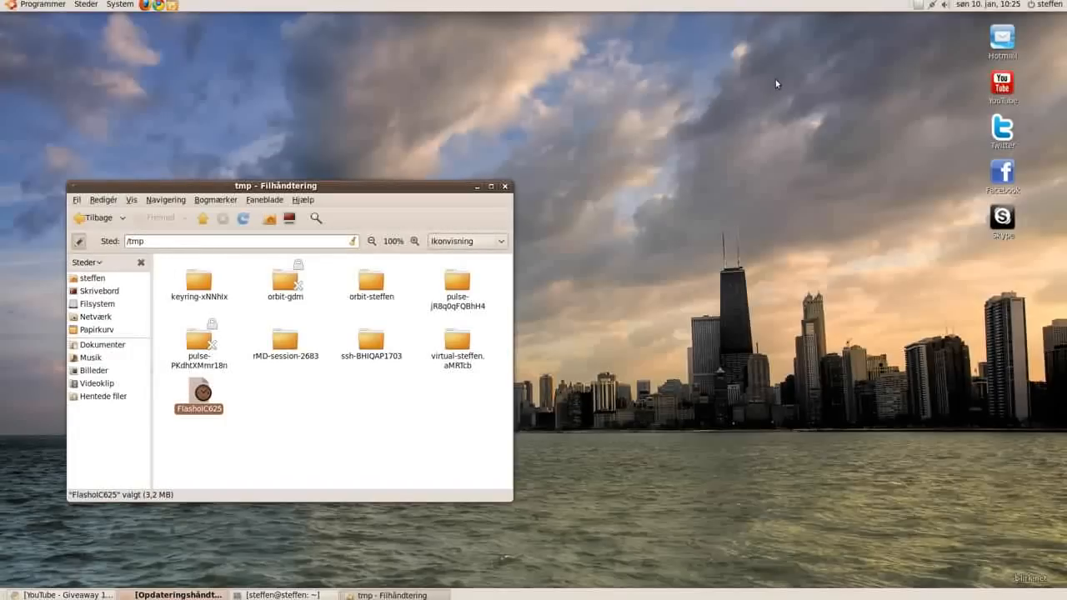